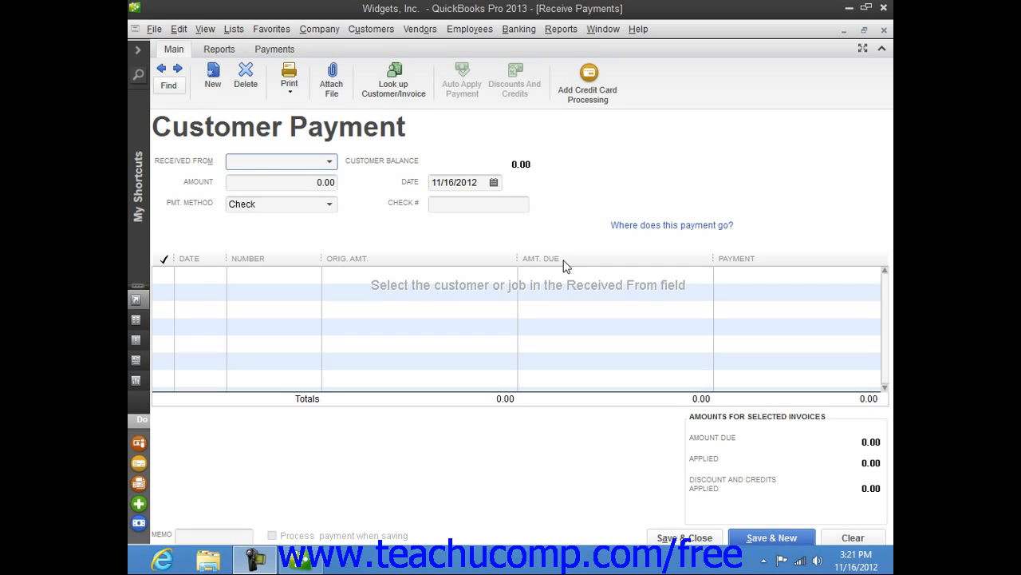
pyautogui.moveTo(371, 29)
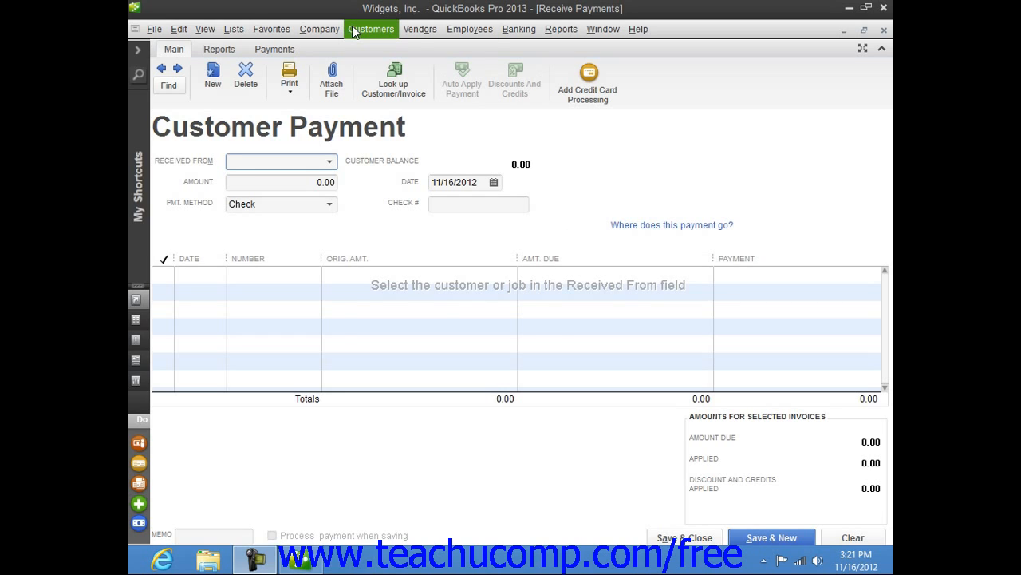
# Step: Open Receive Payments from the Customers menu and choose Wesson Co. as the customer
pyautogui.click(371, 29)
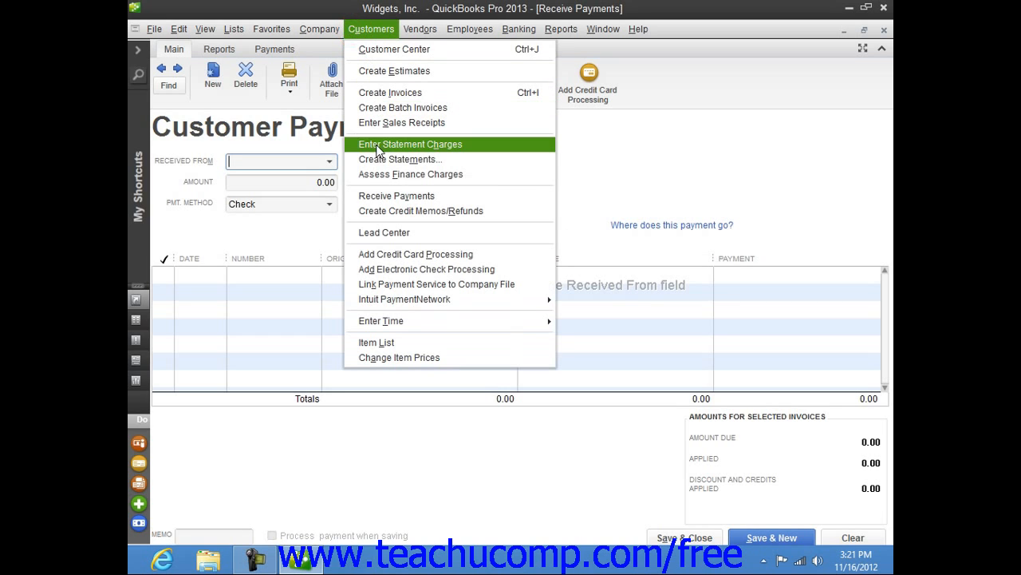
pyautogui.click(387, 228)
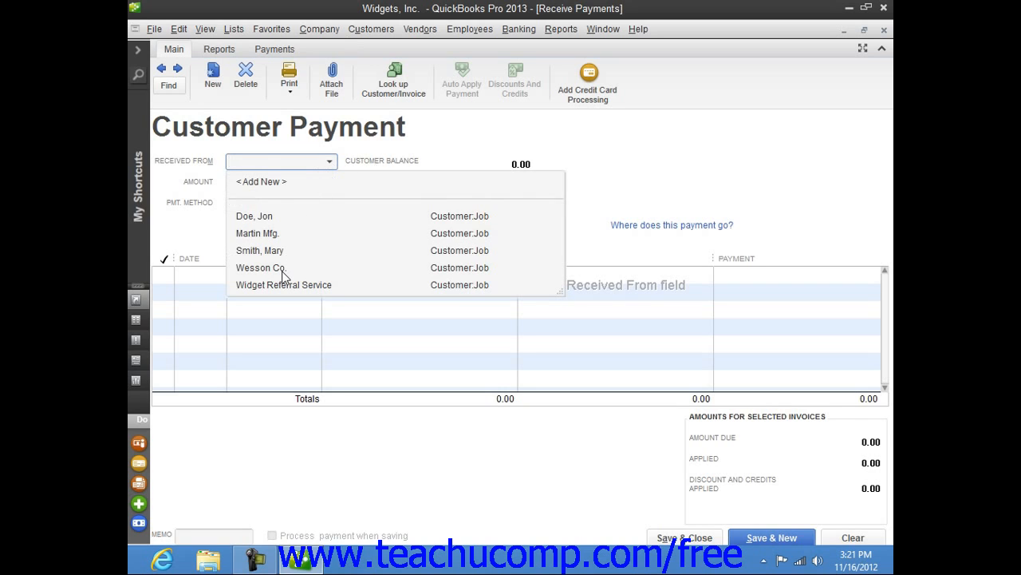
pyautogui.click(260, 267)
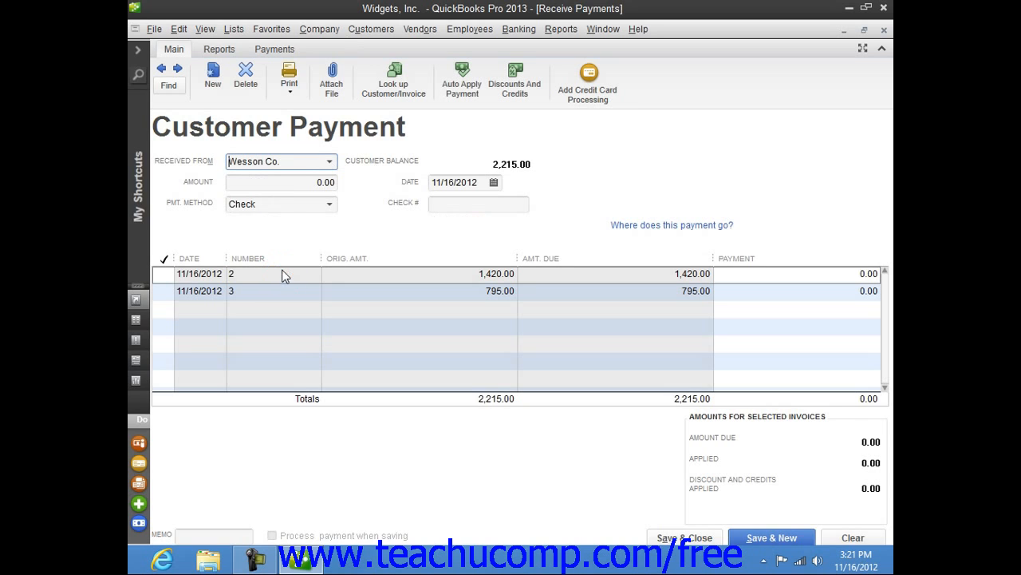
pyautogui.moveTo(350, 210)
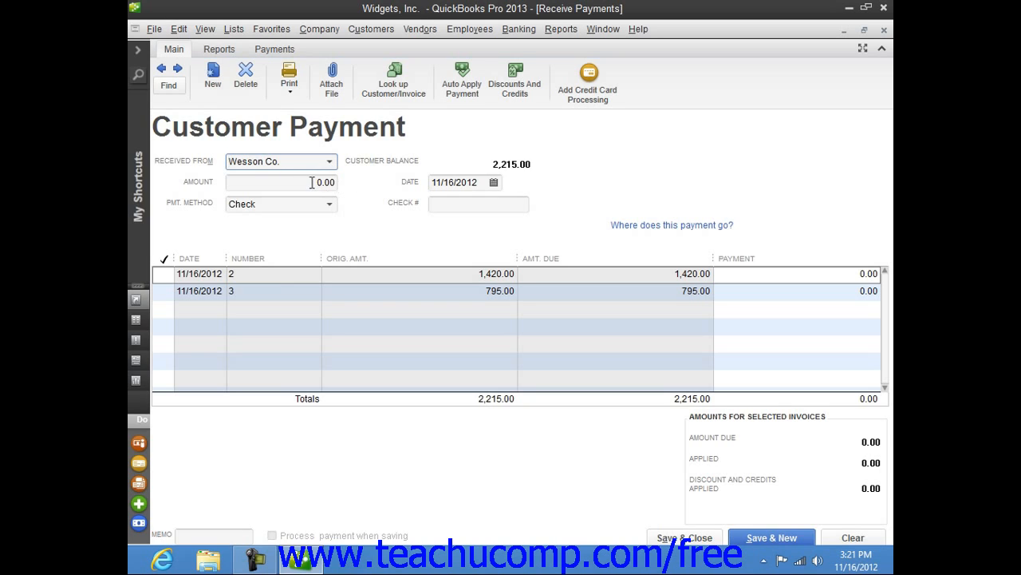
# Step: Enter a payment amount of 1000 and check number 8575
pyautogui.click(279, 182)
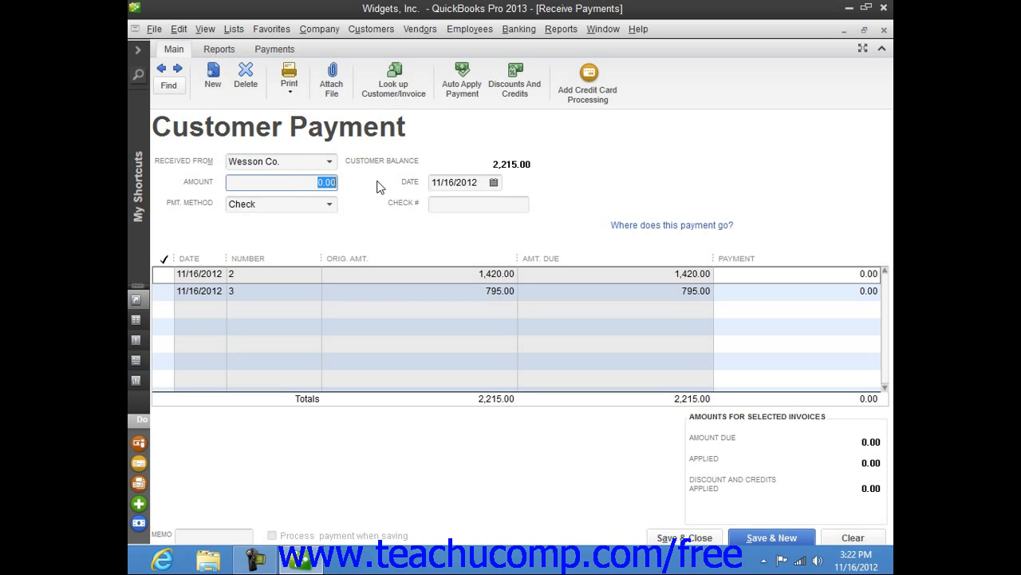
pyautogui.write('1000')
pyautogui.click(479, 204)
pyautogui.write('8')
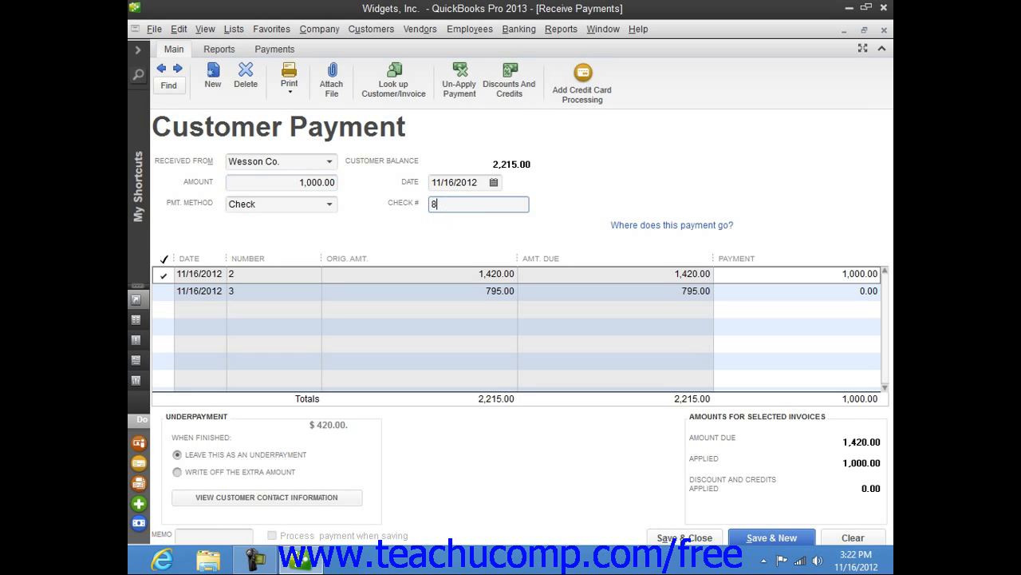
pyautogui.write('575')
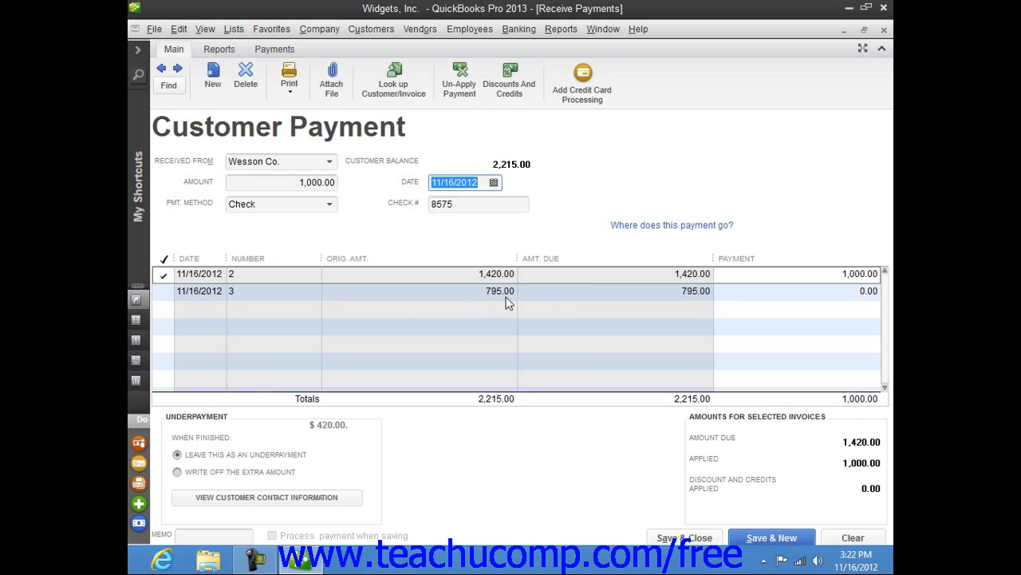
pyautogui.moveTo(500, 308)
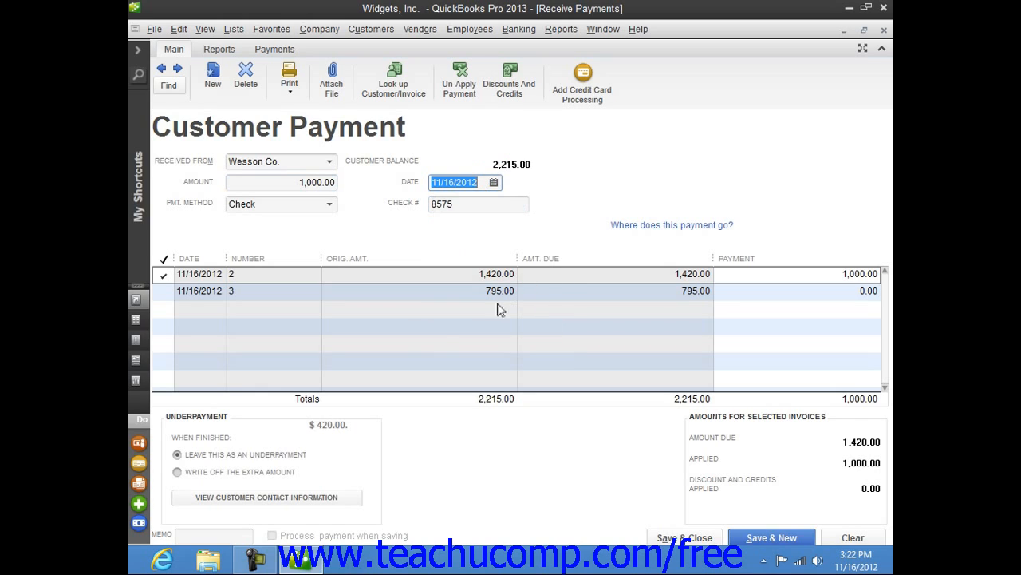
pyautogui.moveTo(425, 355)
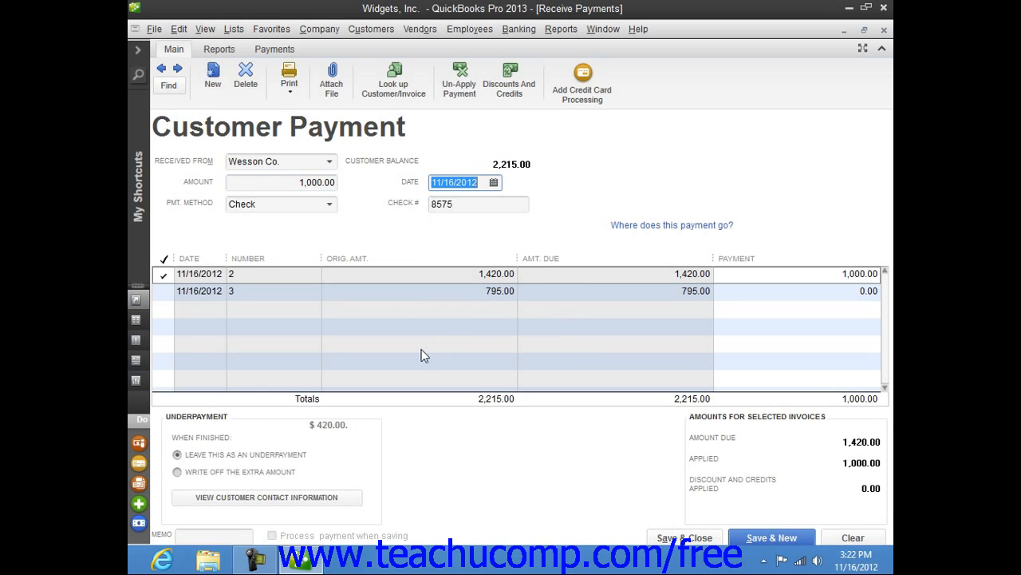
pyautogui.moveTo(312, 373)
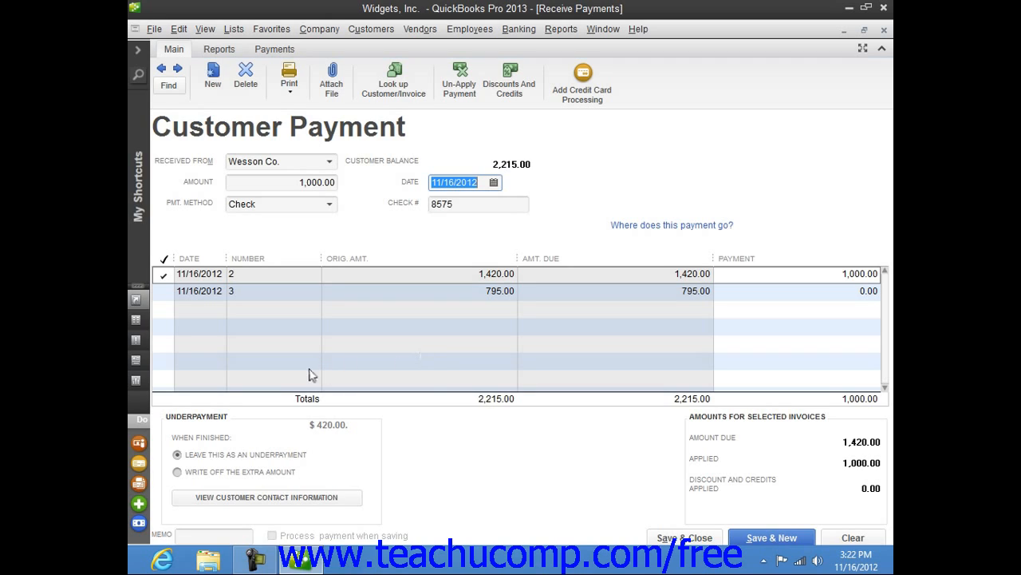
pyautogui.moveTo(218, 299)
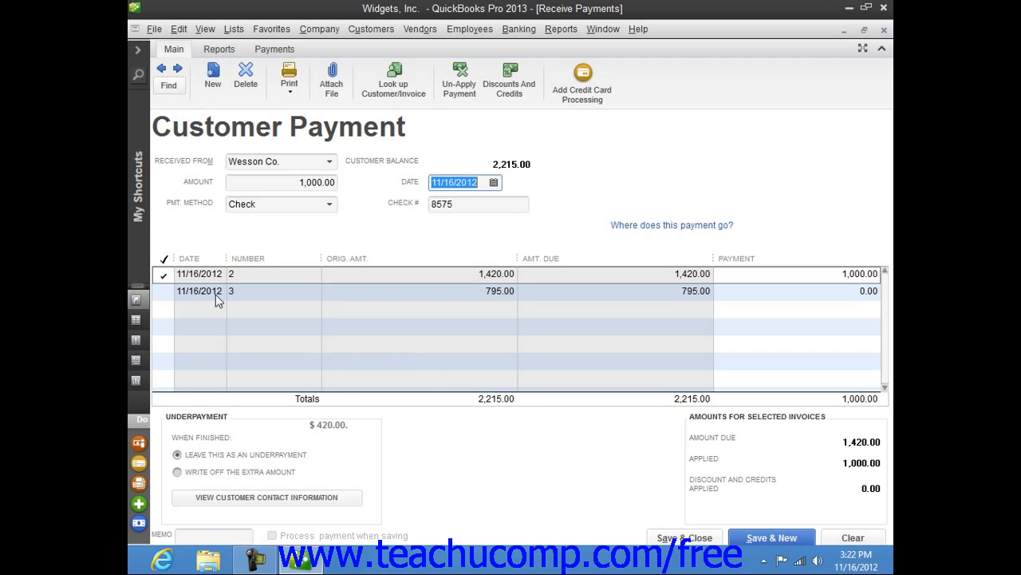
# Step: Apply 795.00 to invoice 3 and the remaining 205.00 to invoice 2
pyautogui.click(163, 290)
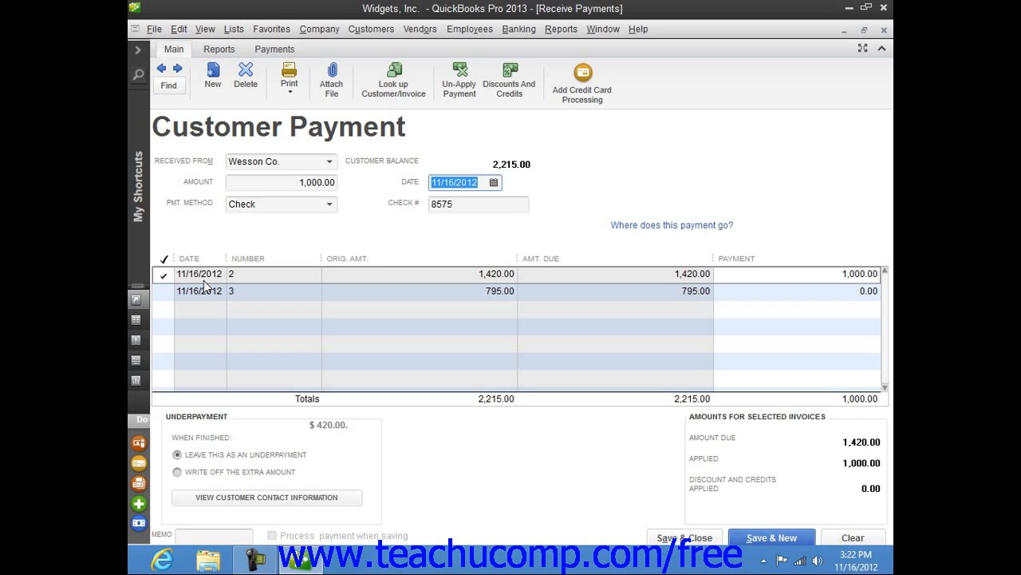
pyautogui.click(163, 273)
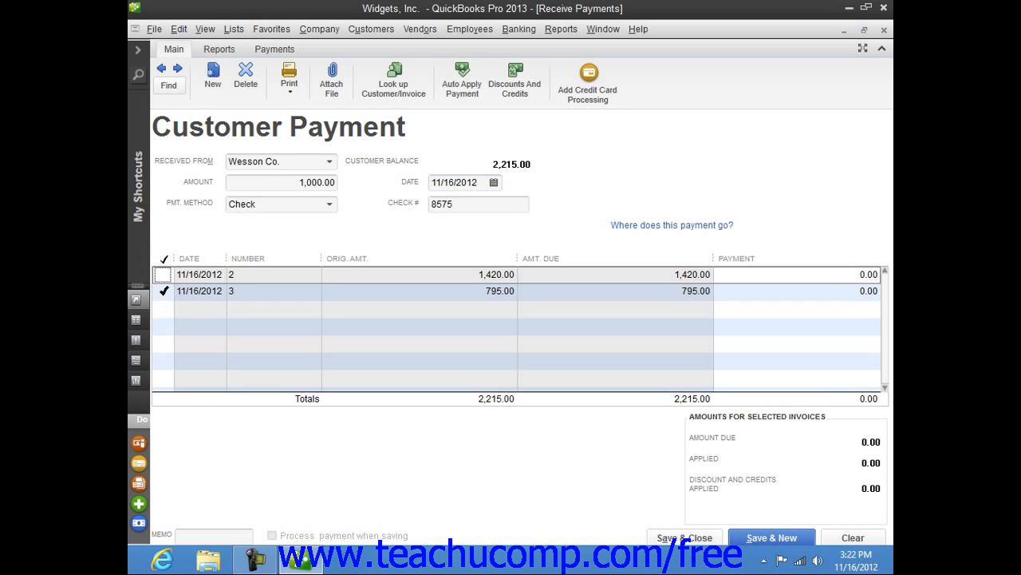
pyautogui.click(164, 291)
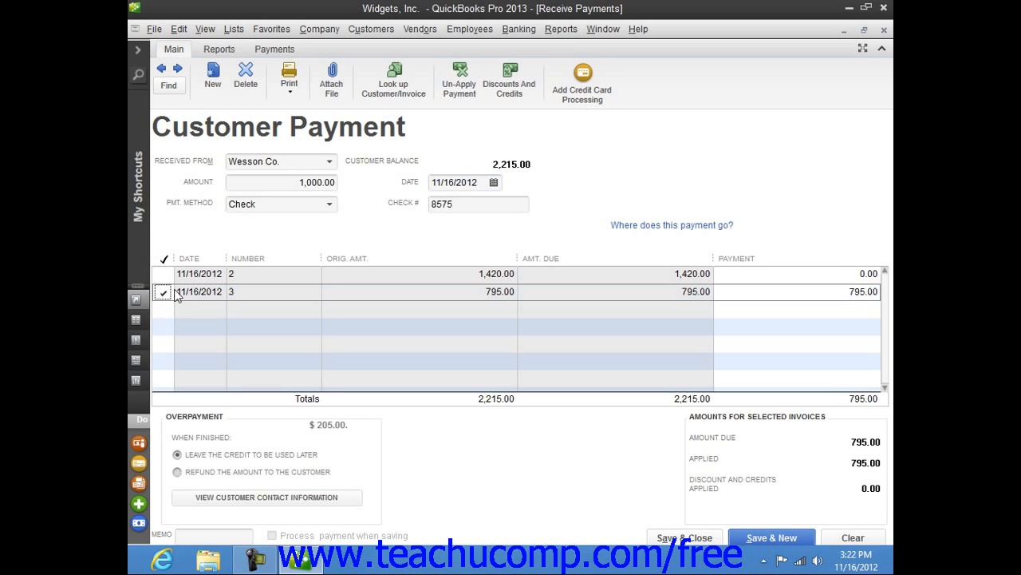
pyautogui.click(163, 274)
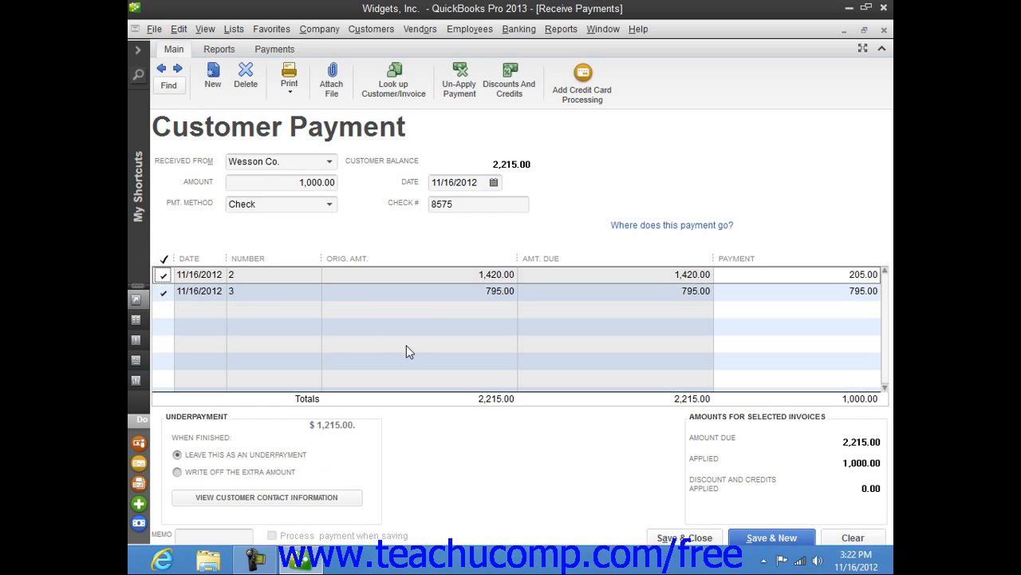
pyautogui.moveTo(596, 363)
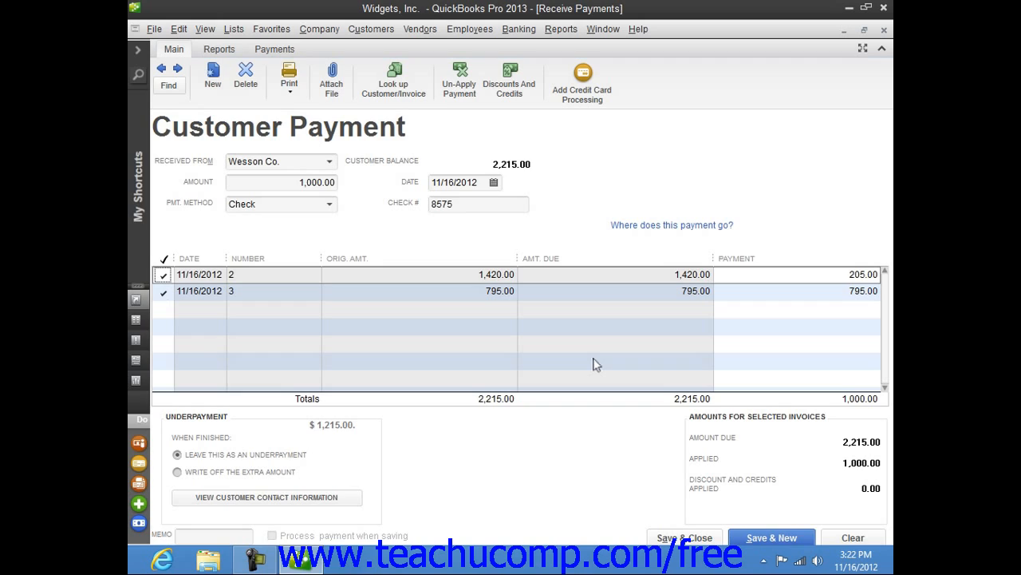
pyautogui.moveTo(845, 281)
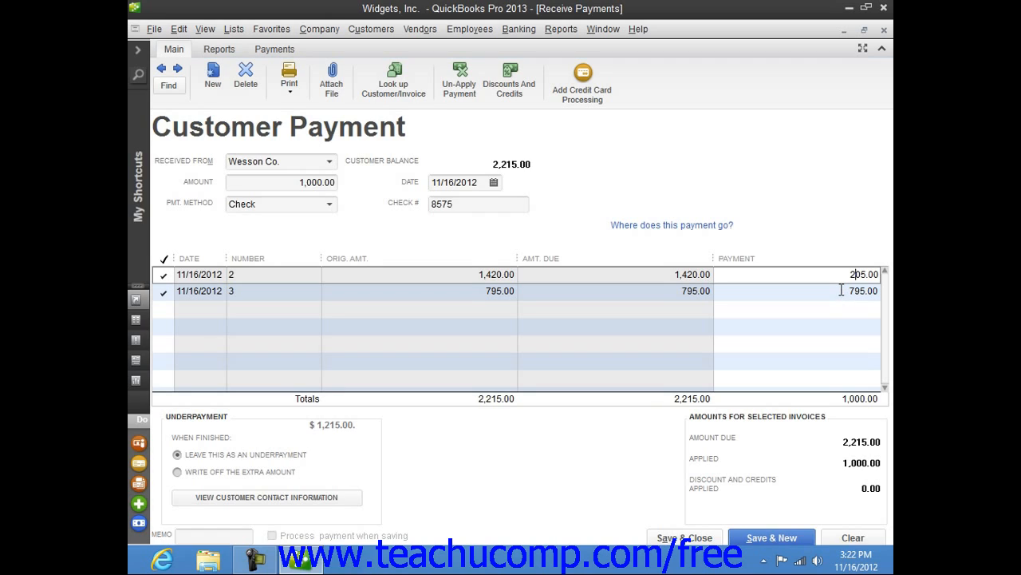
pyautogui.moveTo(720, 526)
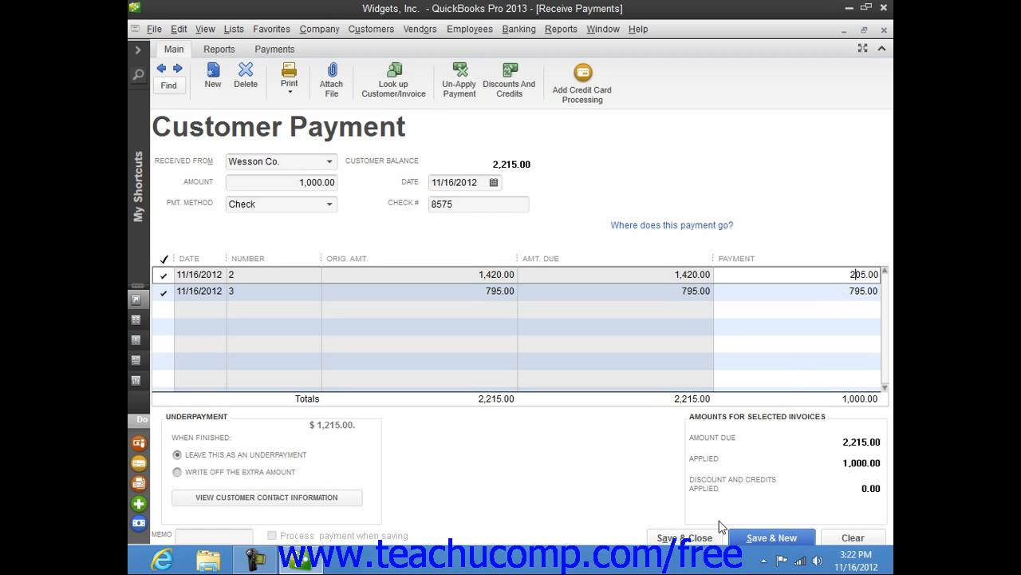
pyautogui.moveTo(755, 540)
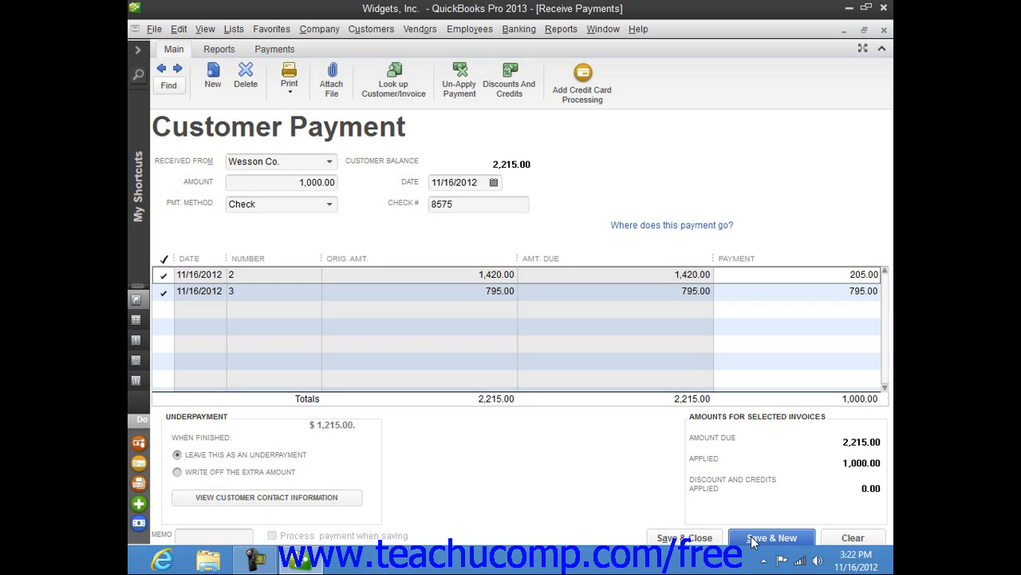
# Step: Save the 1,000.00 Wesson Co. payment with Save & New
pyautogui.click(773, 537)
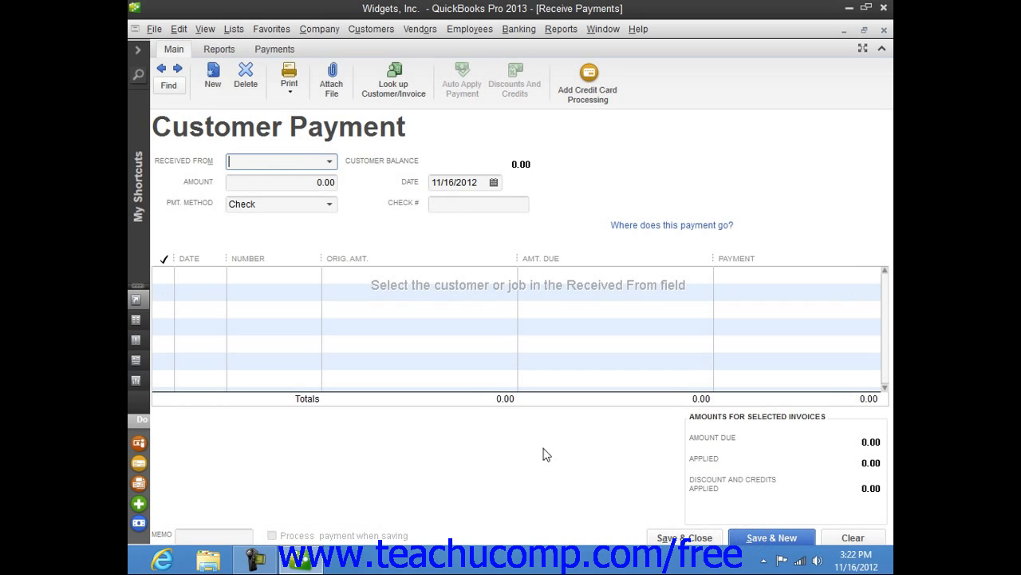